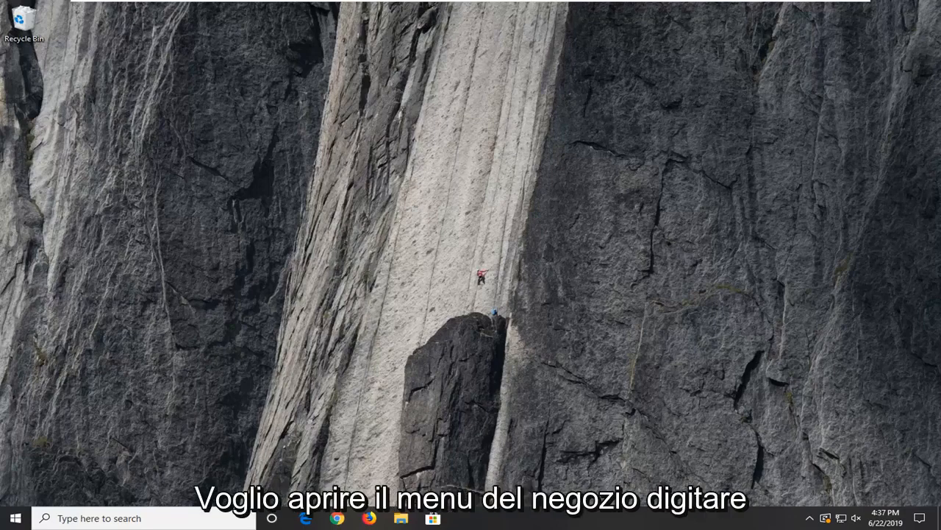
Search 'apps and features' from the taskbar search box
{"action": "left_click", "coordinate": [15, 517]}
{"action": "type", "text": "a"}
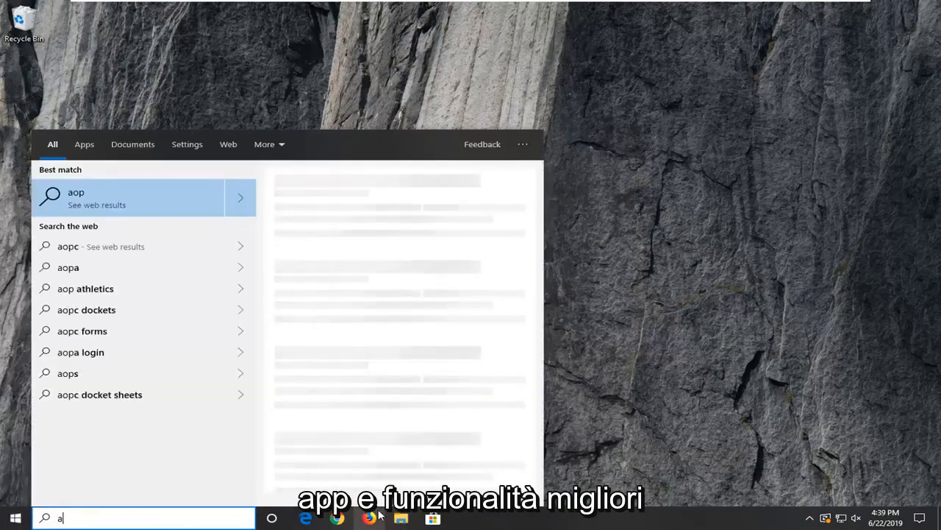
{"action": "type", "text": "pps and featur"}
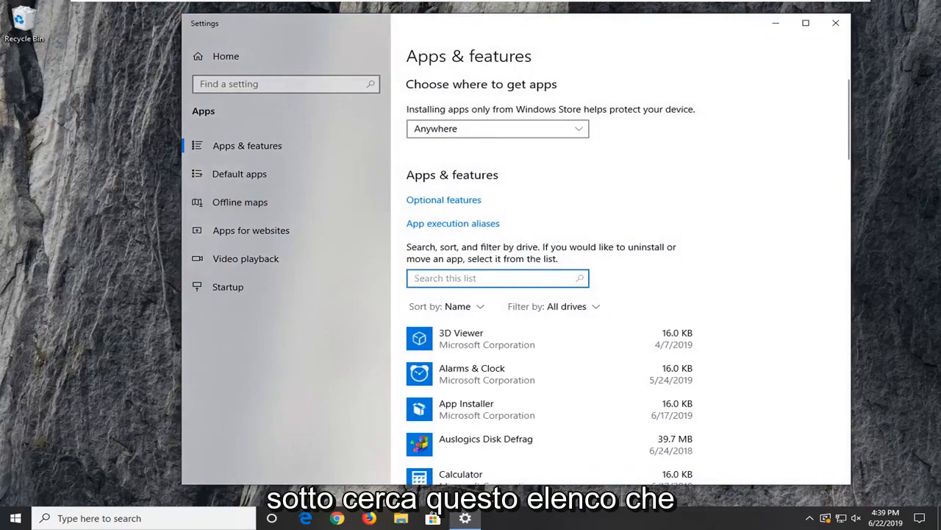
Filter the installed apps list for 'camera' and go to Camera's Advanced options
{"action": "type", "text": "camera"}
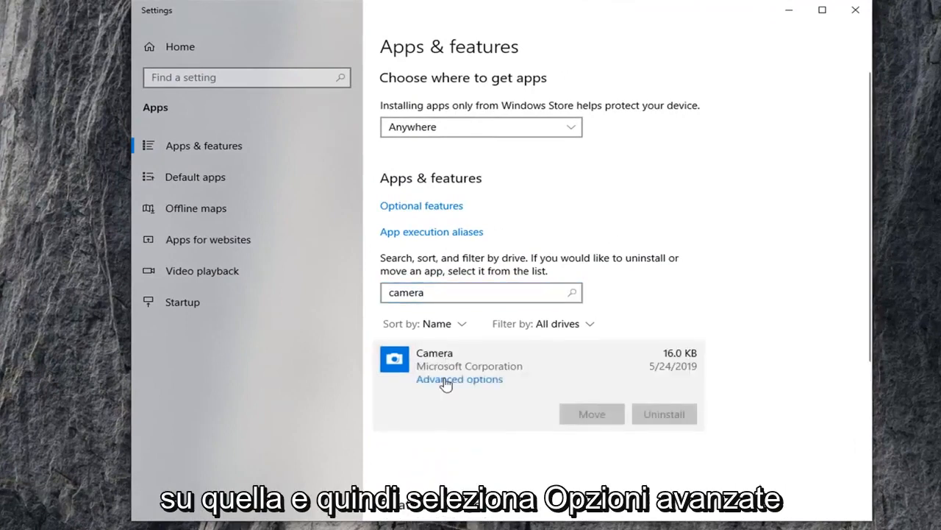
{"action": "left_click", "coordinate": [459, 378]}
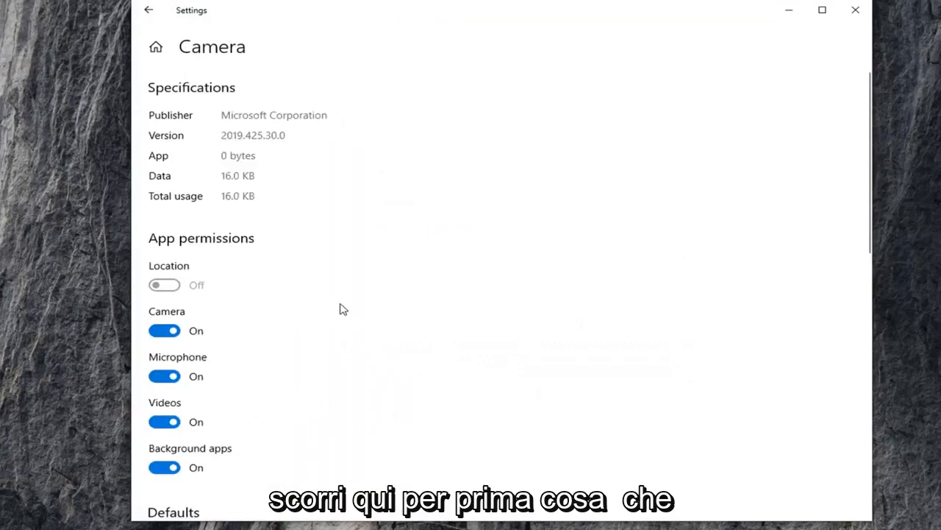
Reset the Camera app and confirm the reset in the flyout
{"action": "scroll", "scroll_direction": "down", "scroll_amount": 3}
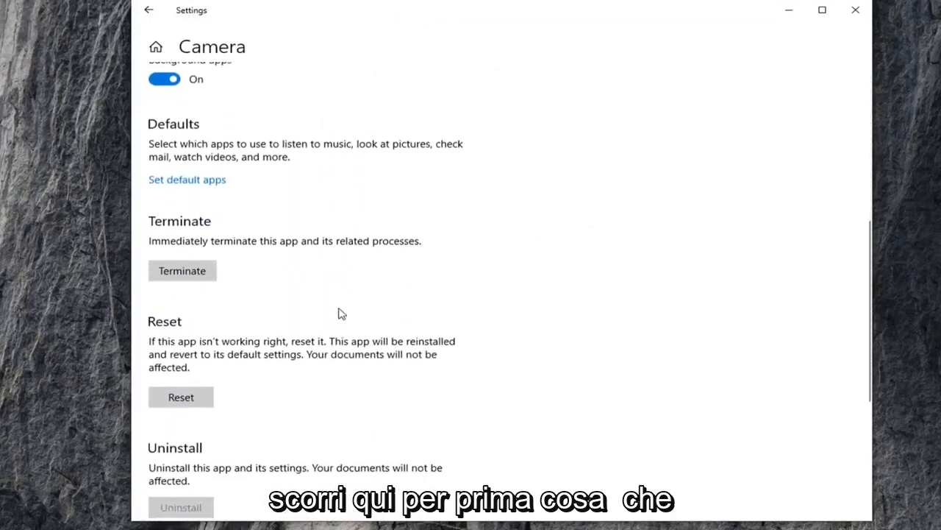
{"action": "scroll", "scroll_direction": "down", "scroll_amount": 3}
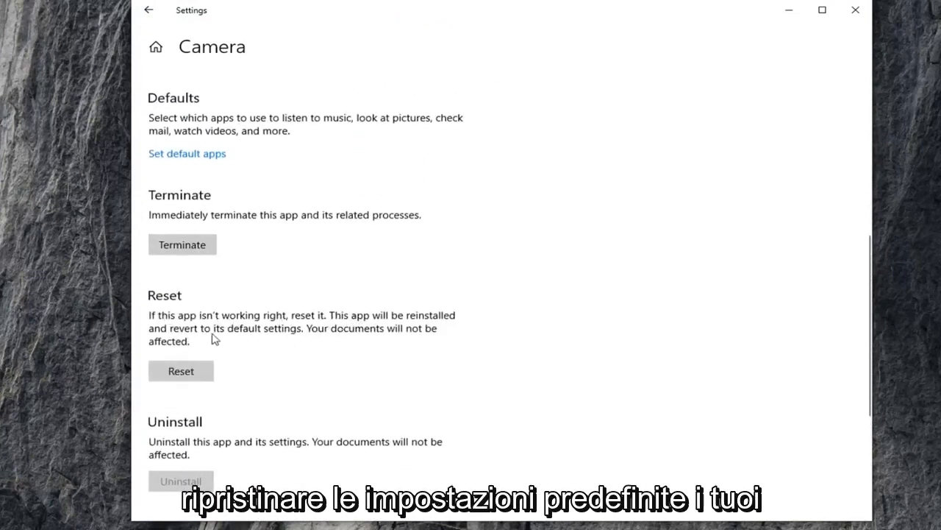
{"action": "mouse_move", "coordinate": [215, 352]}
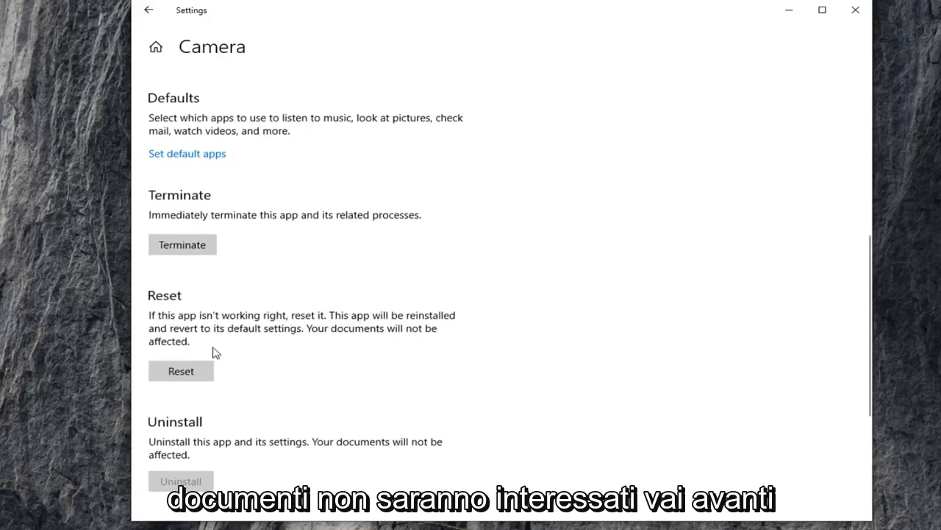
{"action": "left_click", "coordinate": [181, 370]}
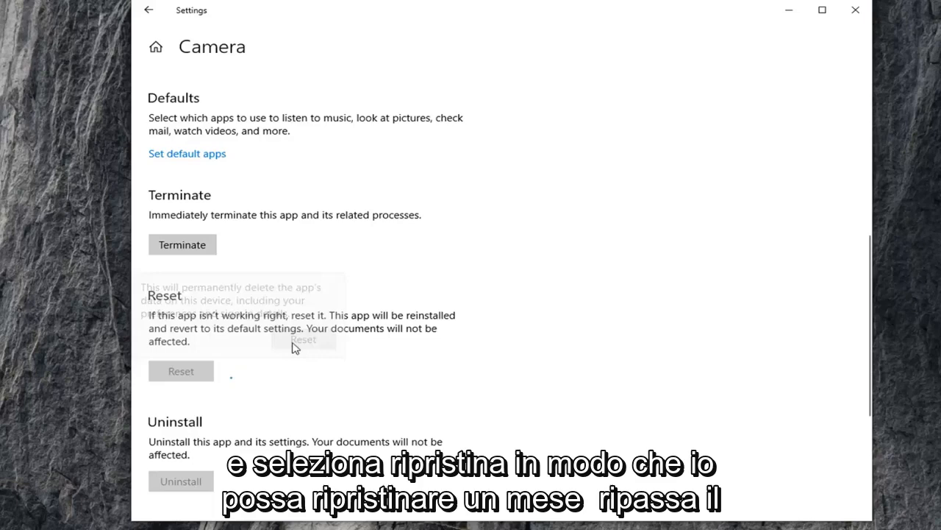
{"action": "left_click", "coordinate": [302, 339]}
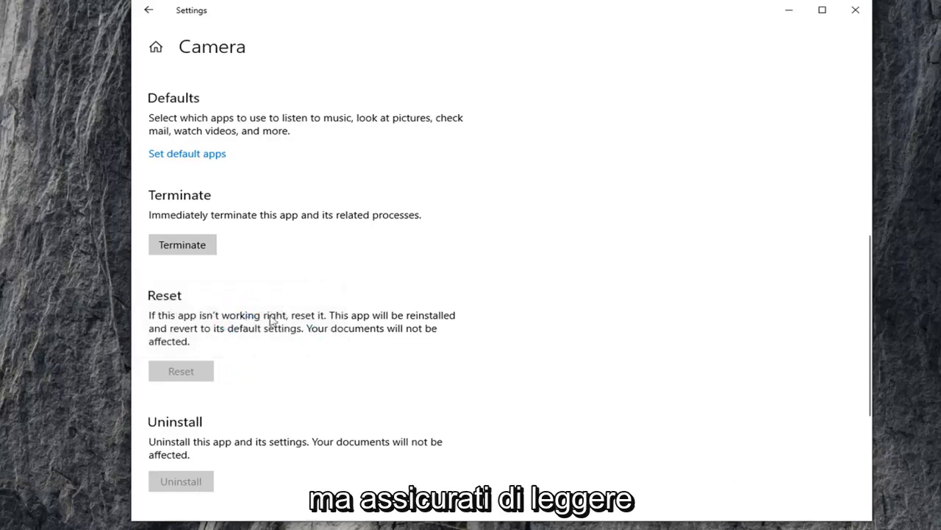
{"action": "left_click", "coordinate": [180, 370]}
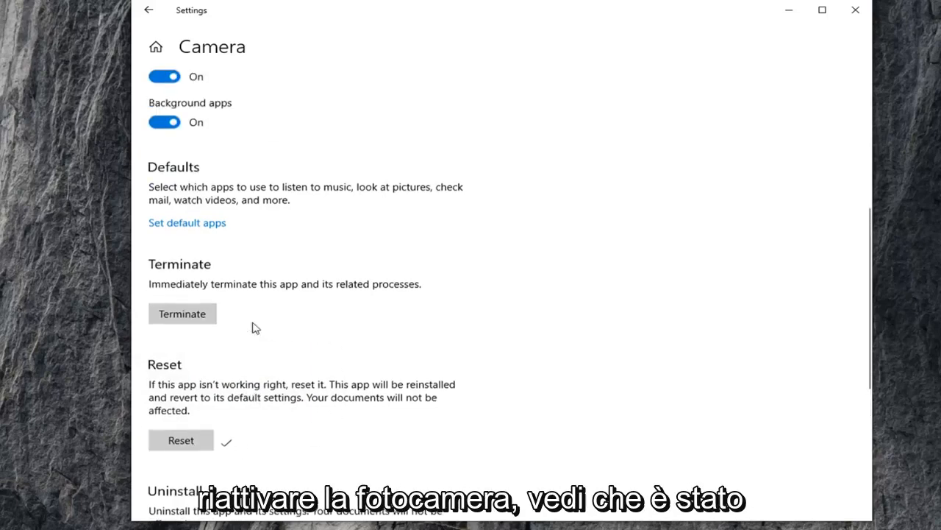
{"action": "mouse_move", "coordinate": [213, 348]}
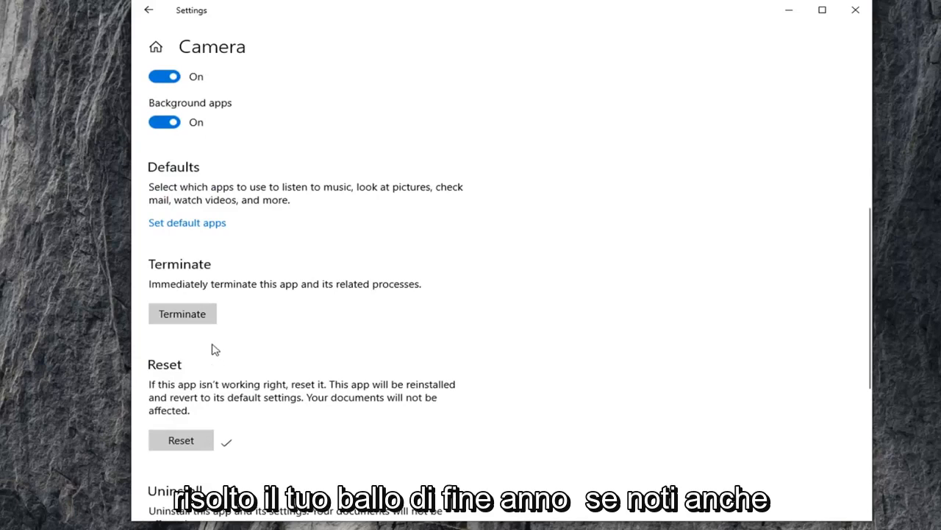
{"action": "mouse_move", "coordinate": [139, 189]}
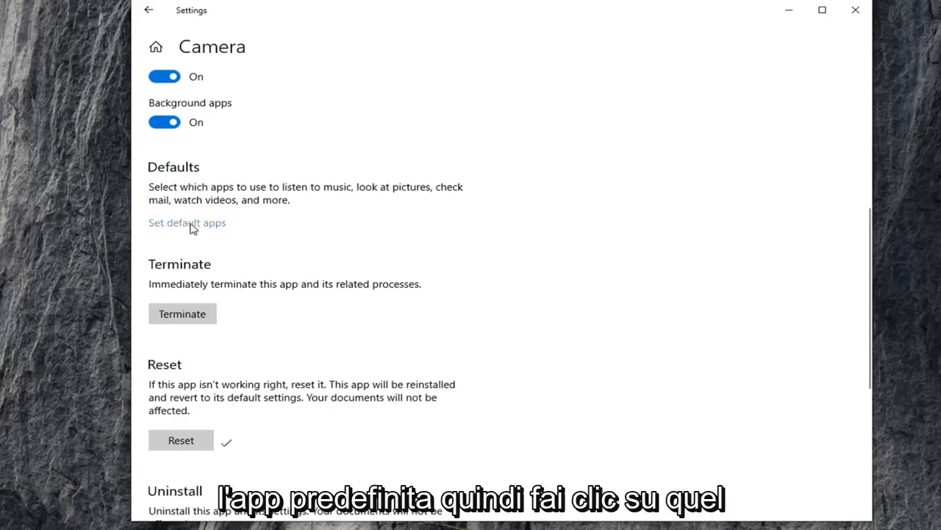
Go to the Default apps page via the Set default apps link and reveal its extra options
{"action": "left_click", "coordinate": [187, 222]}
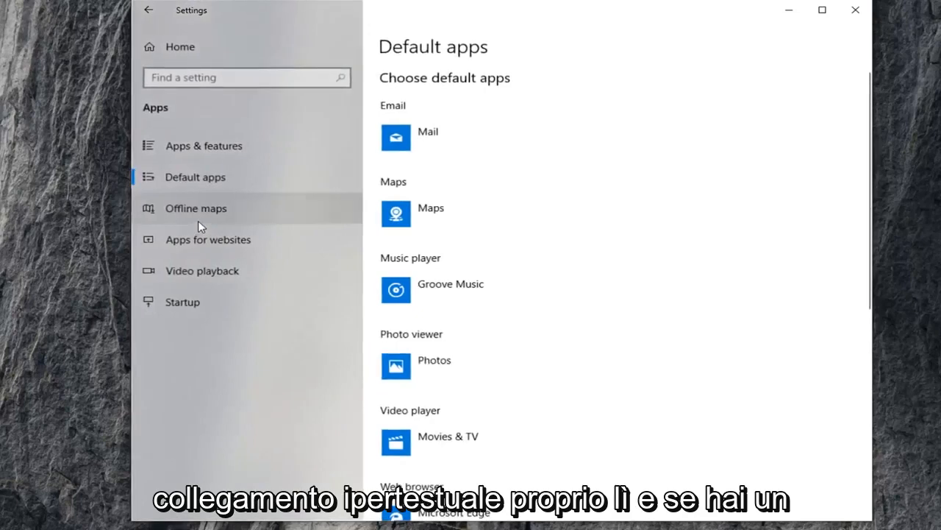
{"action": "mouse_move", "coordinate": [423, 338]}
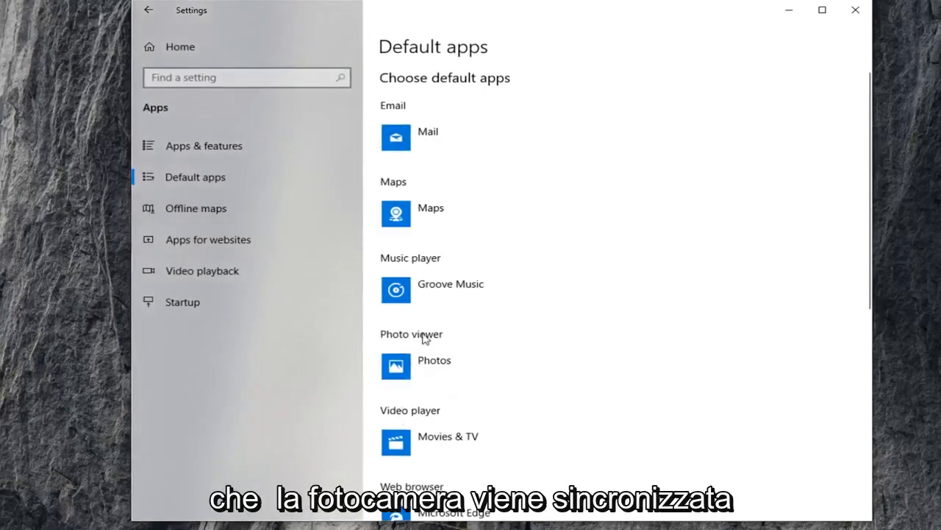
{"action": "mouse_move", "coordinate": [547, 335]}
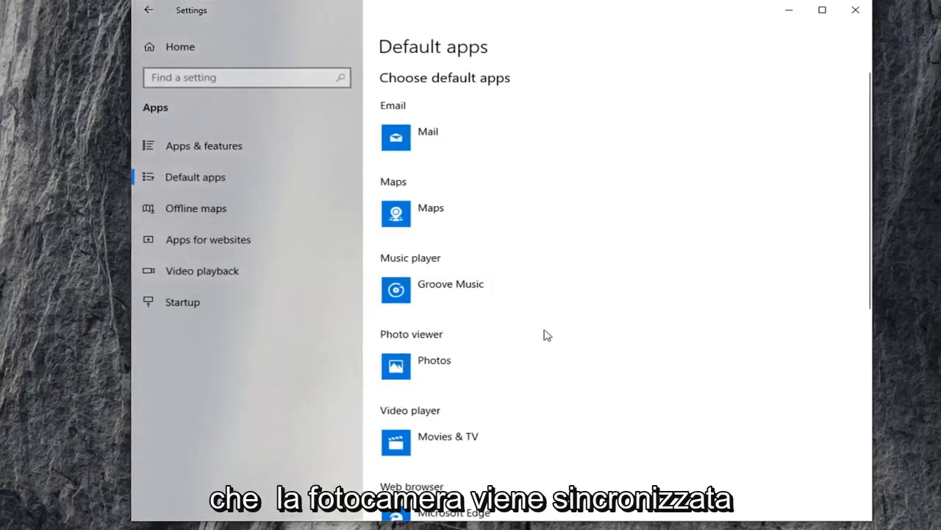
{"action": "scroll", "scroll_direction": "down", "scroll_amount": 3}
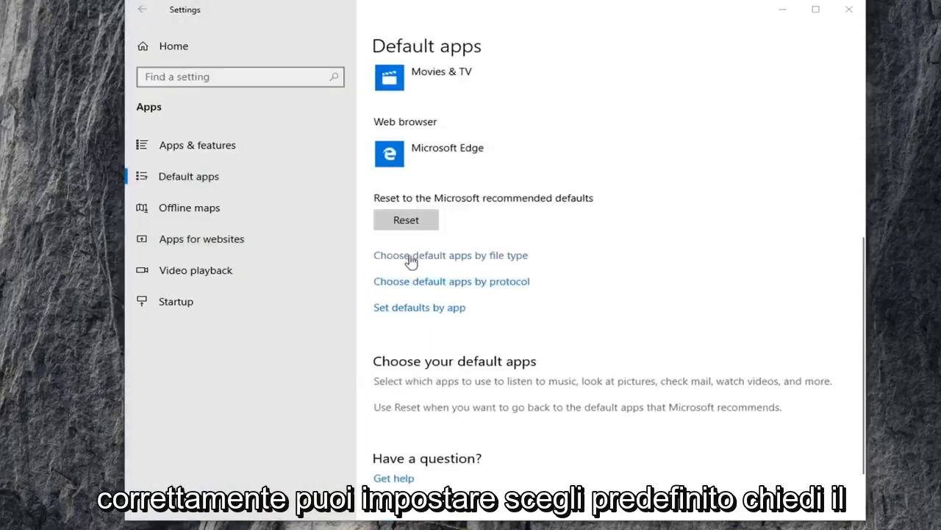
{"action": "mouse_move", "coordinate": [396, 289]}
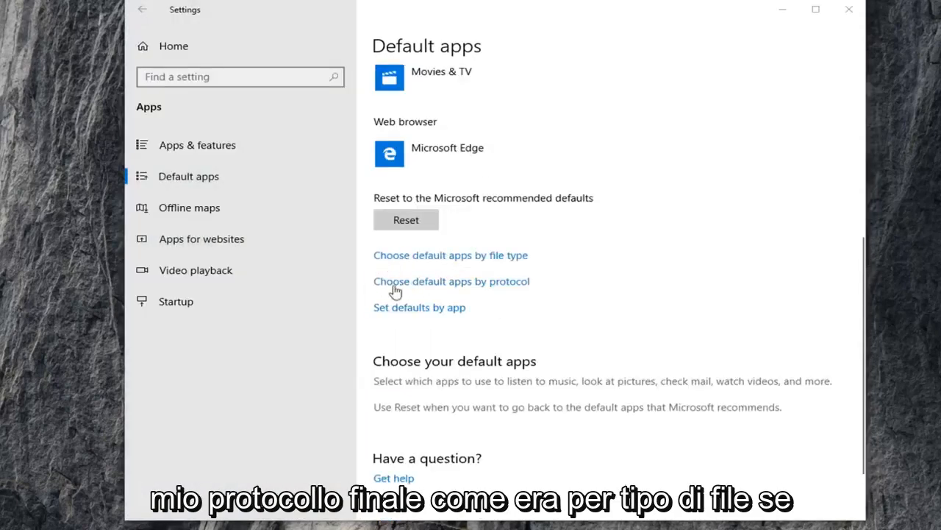
{"action": "mouse_move", "coordinate": [433, 314]}
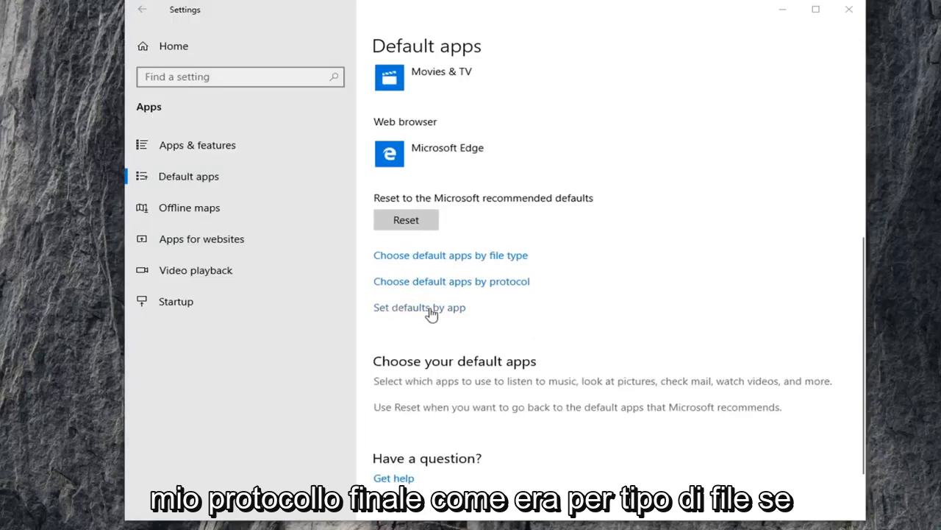
View Camera's file type and protocol associations under Set defaults by app, then close Settings
{"action": "left_click", "coordinate": [419, 306]}
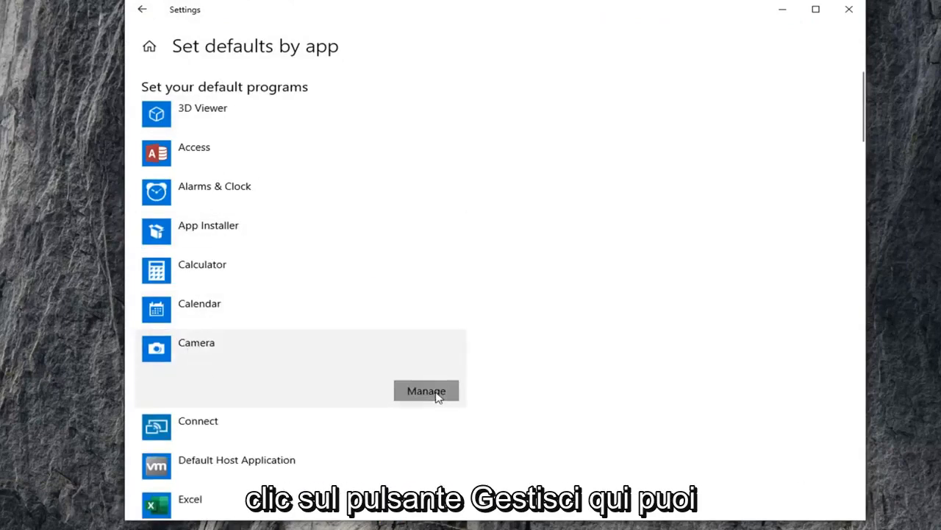
{"action": "left_click", "coordinate": [426, 391]}
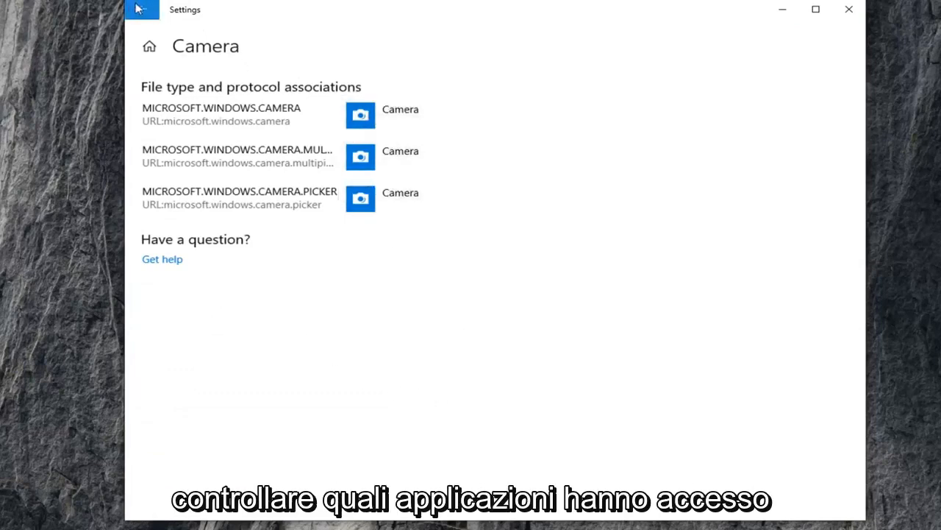
{"action": "left_click", "coordinate": [142, 9]}
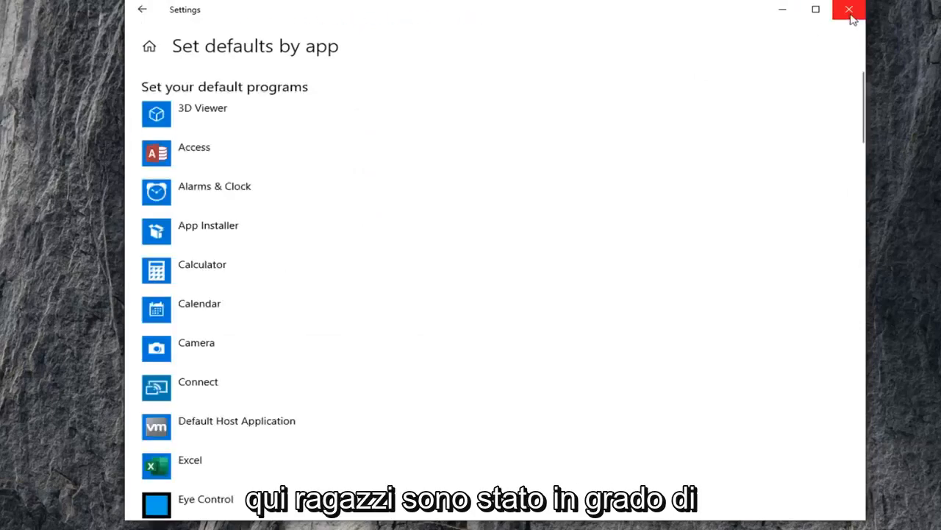
{"action": "left_click", "coordinate": [850, 9]}
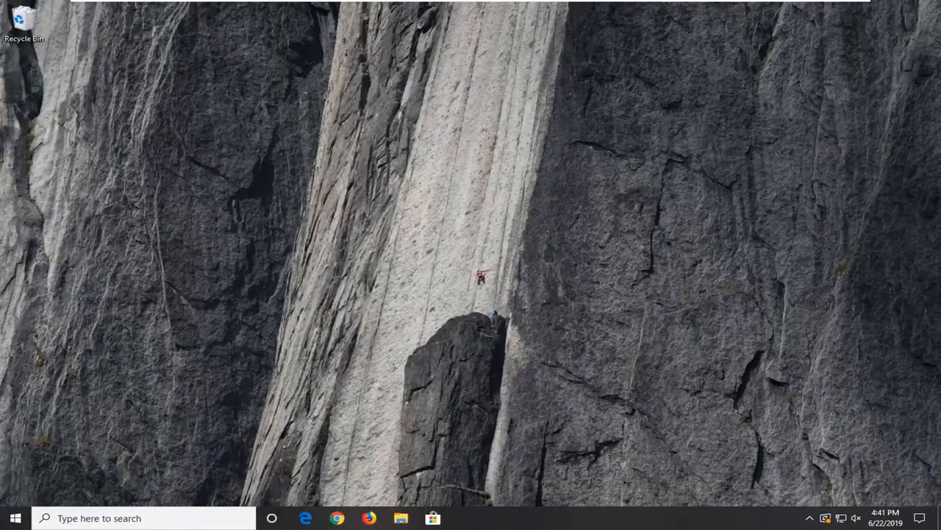